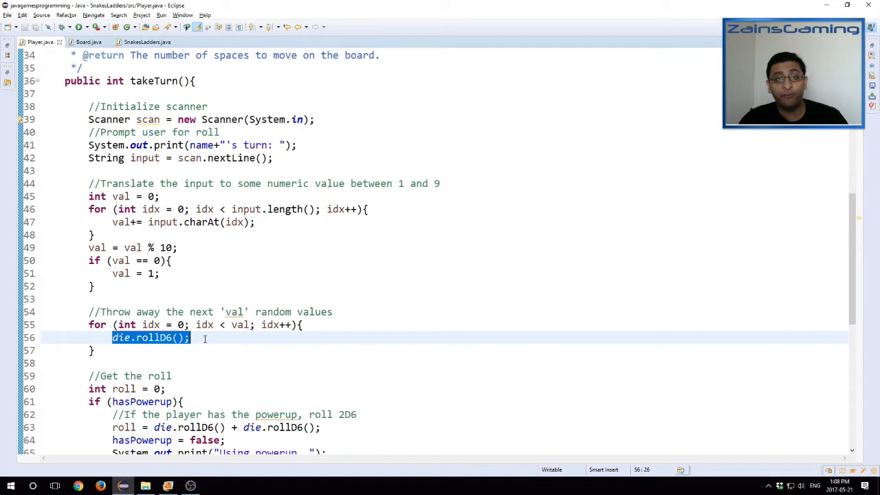
{"action": "mouse_move", "coordinate": [154, 395]}
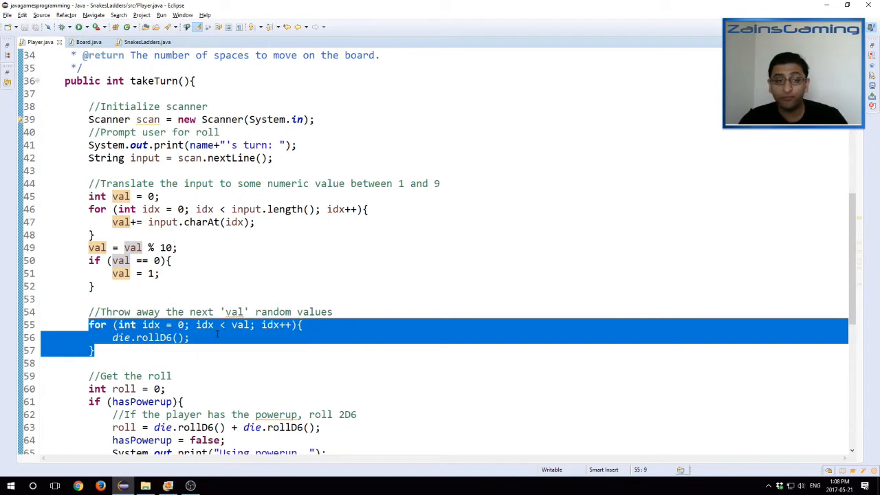
Open Board.java and review the snake, ladder, power-up and disadvantage code in setLadders and movePlayer
{"action": "left_click", "coordinate": [260, 286]}
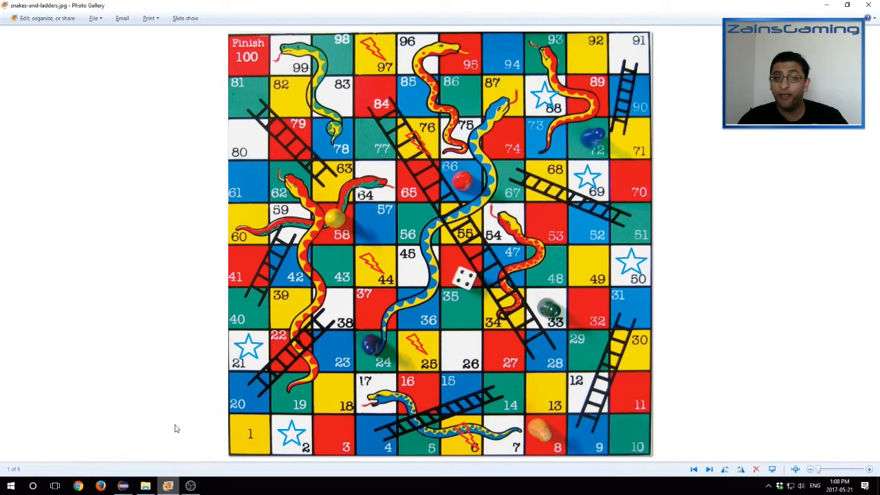
{"action": "mouse_move", "coordinate": [214, 318]}
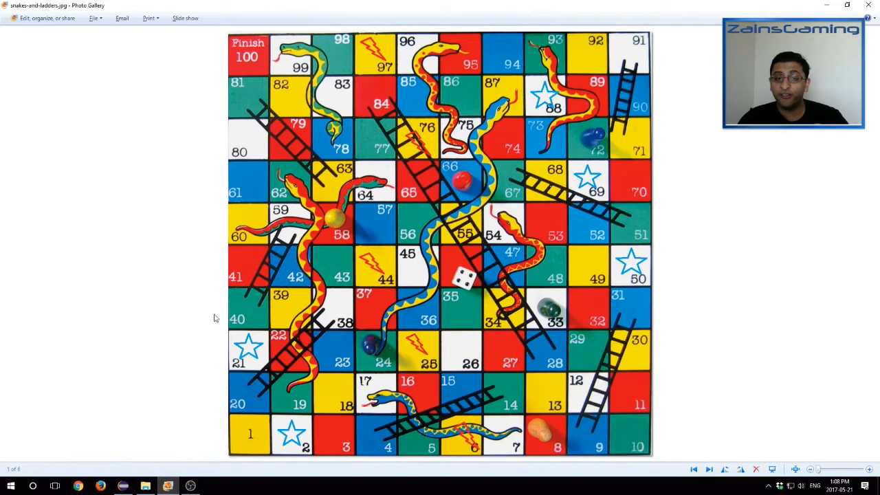
{"action": "mouse_move", "coordinate": [615, 313]}
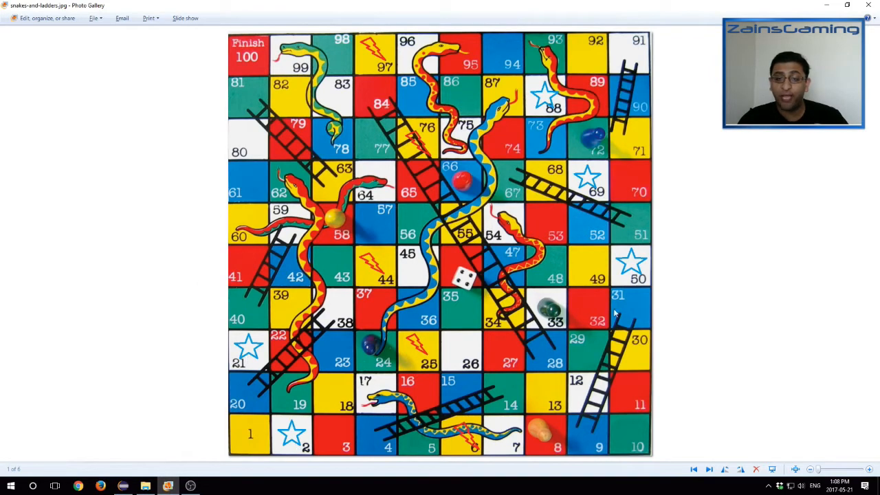
{"action": "mouse_move", "coordinate": [543, 107]}
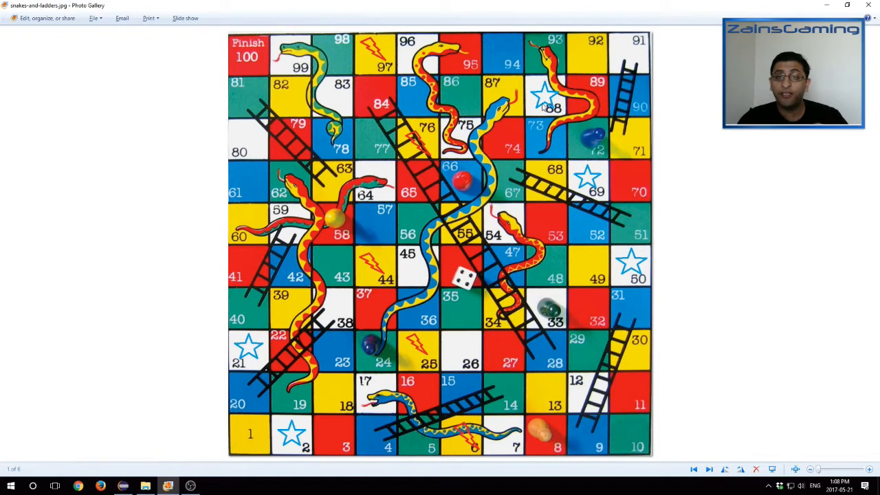
{"action": "mouse_move", "coordinate": [519, 376]}
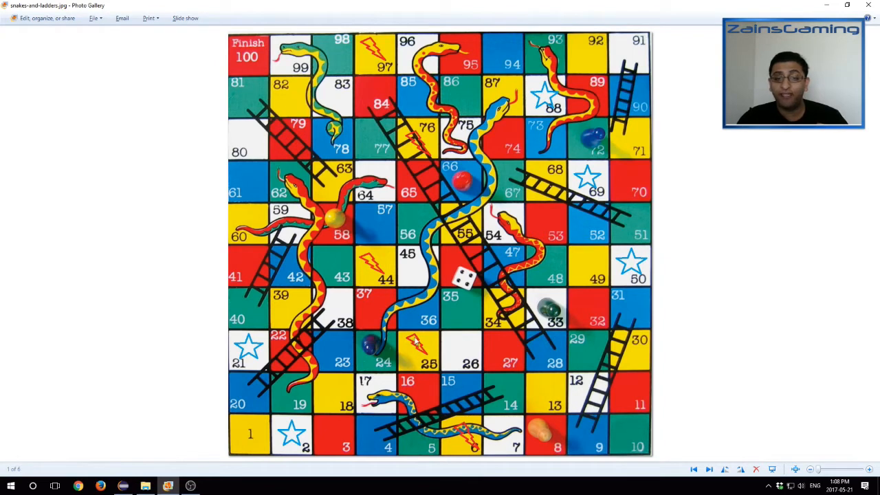
{"action": "mouse_move", "coordinate": [376, 57]}
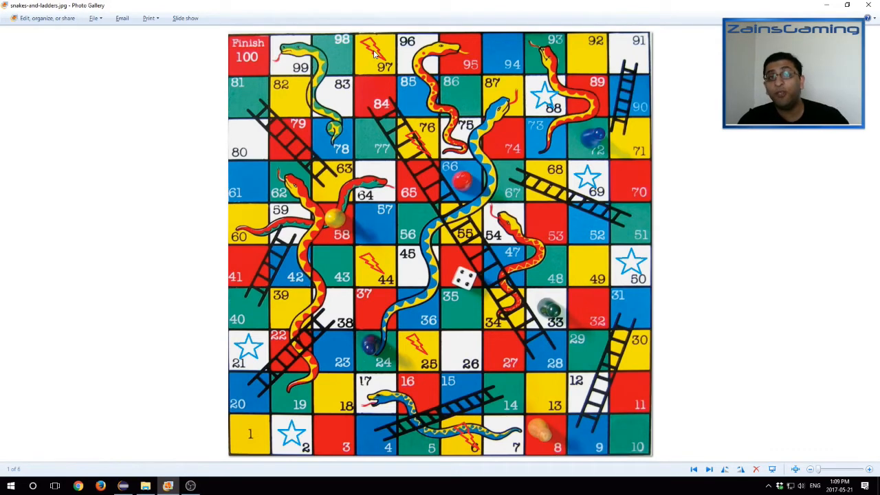
{"action": "mouse_move", "coordinate": [259, 301]}
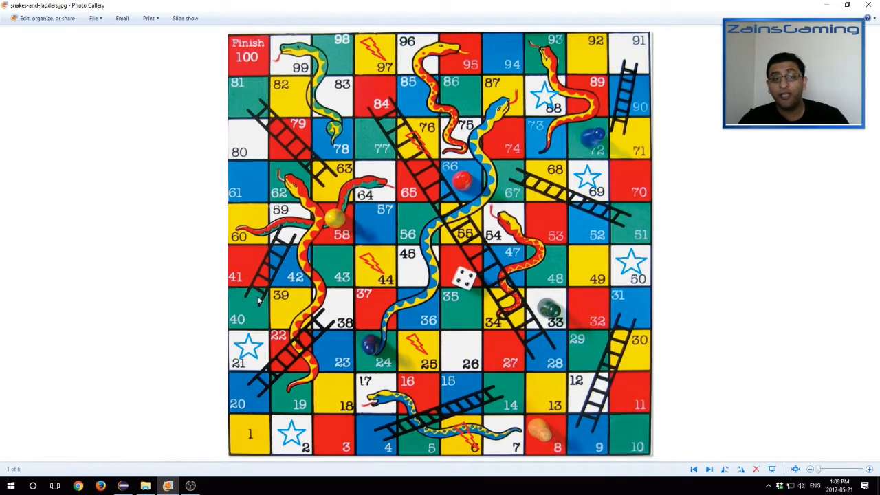
{"action": "mouse_move", "coordinate": [420, 390]}
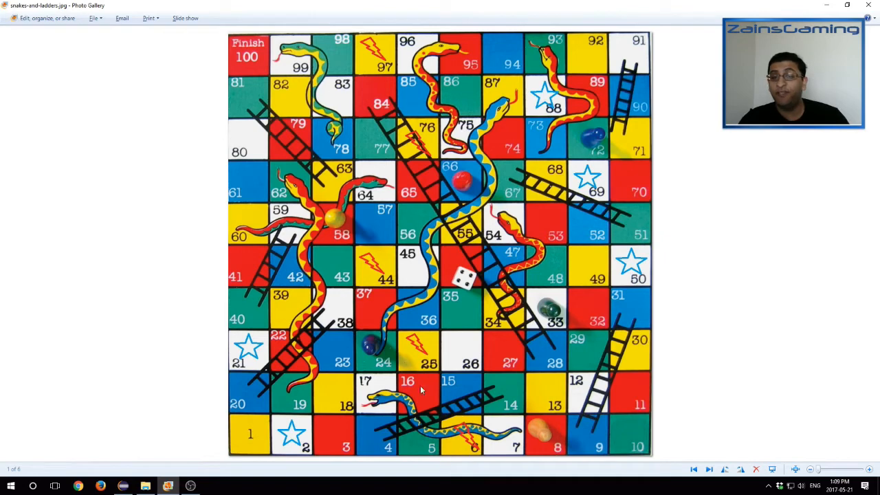
{"action": "mouse_move", "coordinate": [357, 232]}
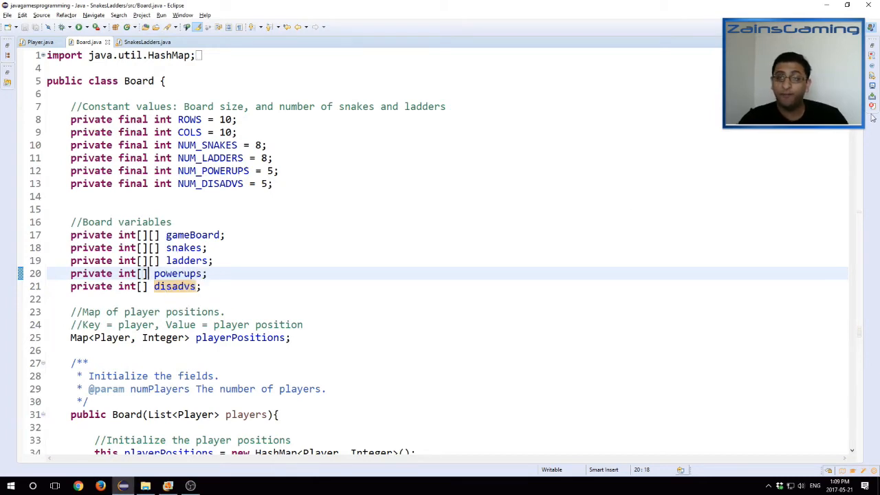
{"action": "scroll", "scroll_direction": "down", "scroll_amount": 3}
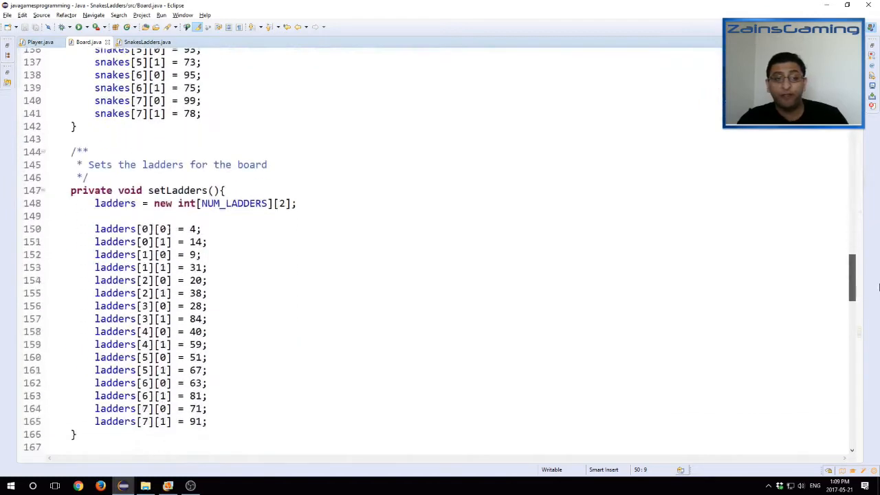
{"action": "scroll", "scroll_direction": "down", "scroll_amount": 3}
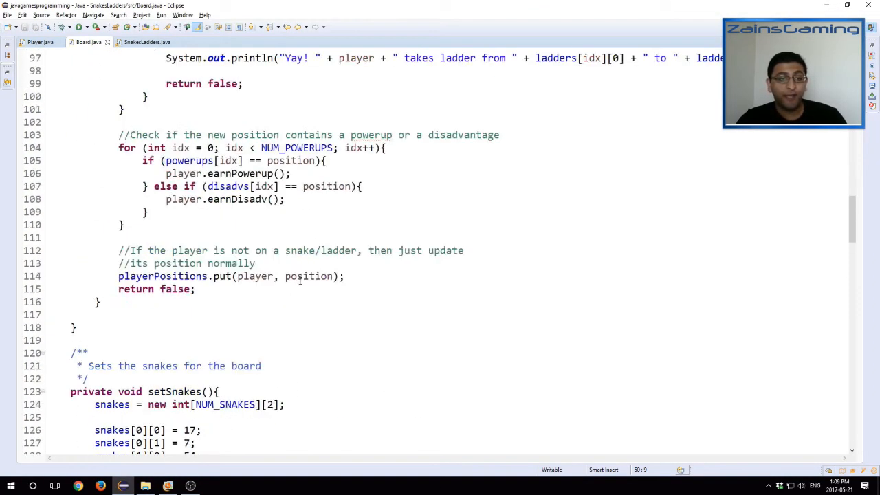
{"action": "scroll", "scroll_direction": "up", "scroll_amount": 3}
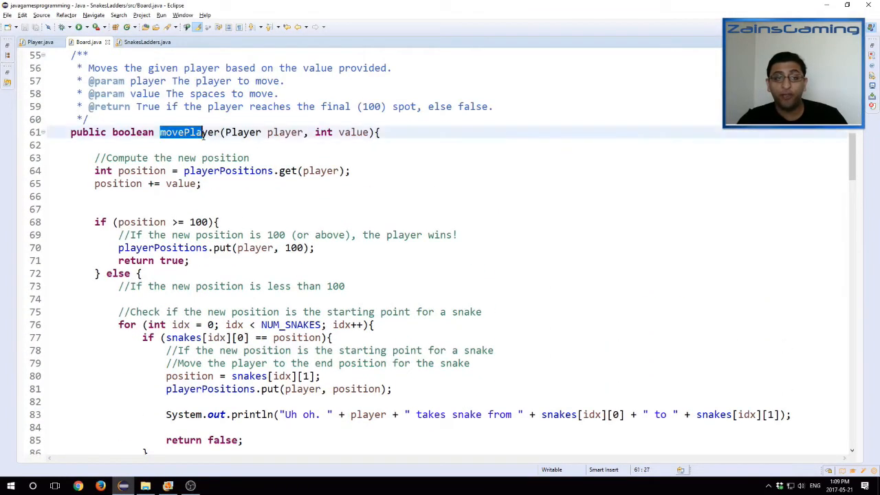
{"action": "scroll", "scroll_direction": "down", "scroll_amount": 3}
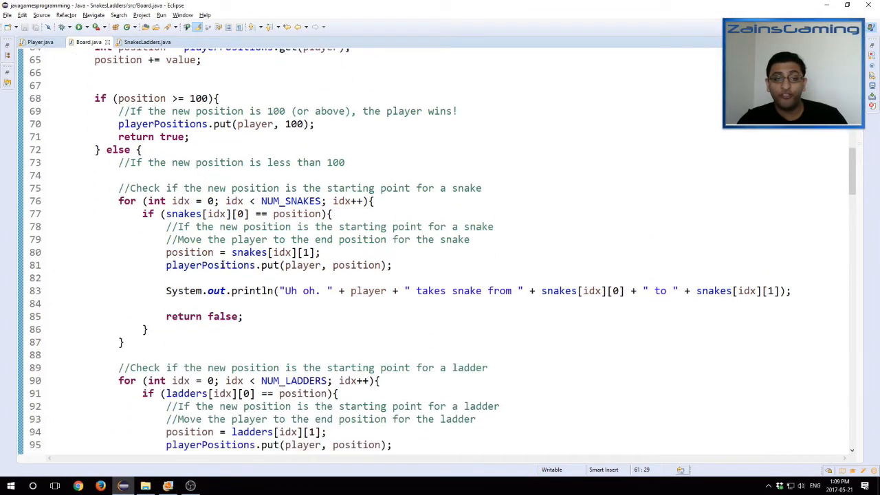
{"action": "scroll", "scroll_direction": "down", "scroll_amount": 3}
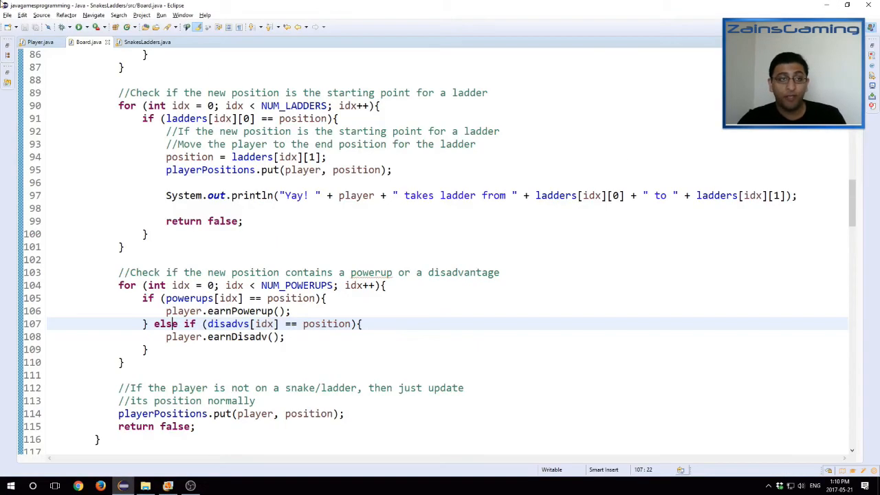
Reopen the Player.java editor tab to view the takeTurn method that rolls the die
{"action": "left_click", "coordinate": [38, 42]}
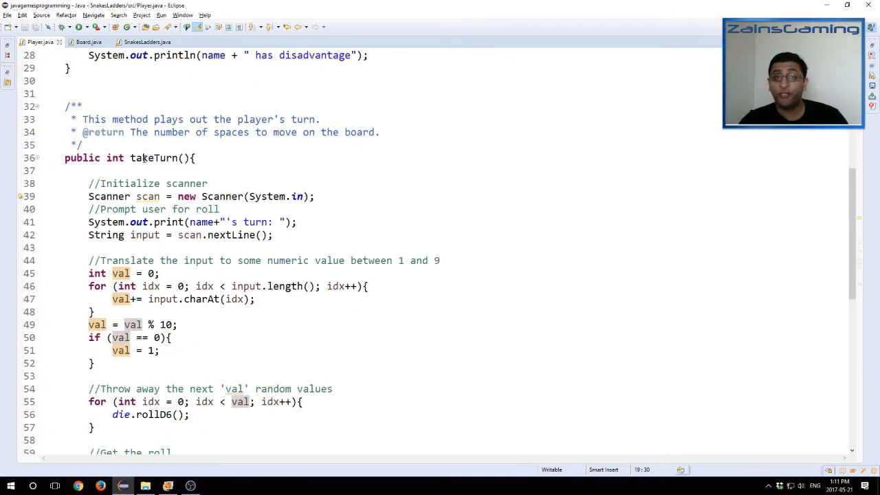
{"action": "scroll", "scroll_direction": "down", "scroll_amount": 3}
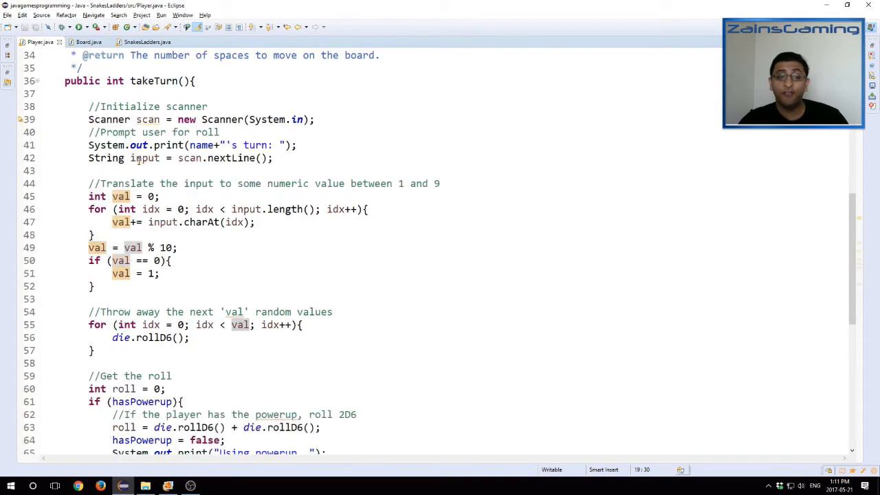
{"action": "scroll", "scroll_direction": "down", "scroll_amount": 3}
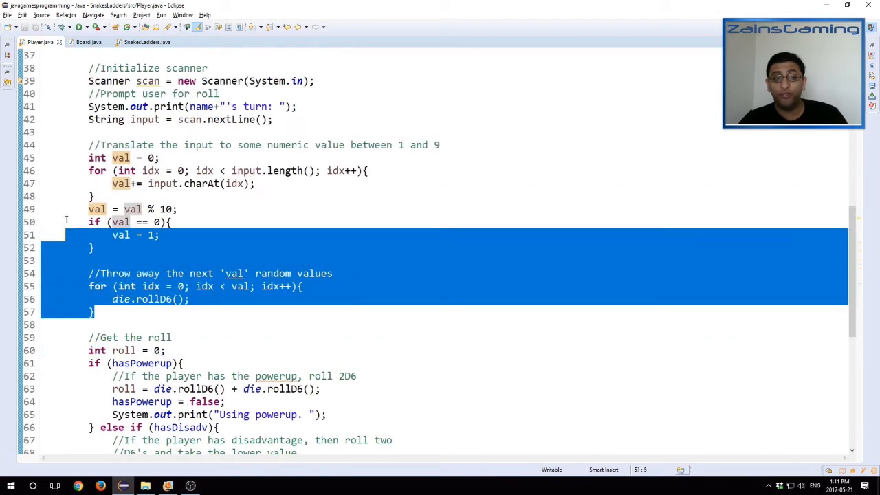
{"action": "left_click", "coordinate": [94, 312]}
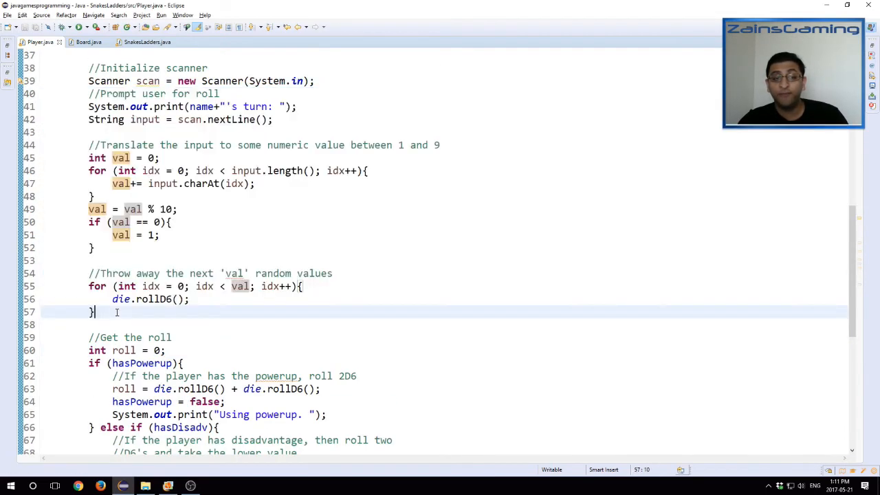
{"action": "scroll", "scroll_direction": "down", "scroll_amount": 3}
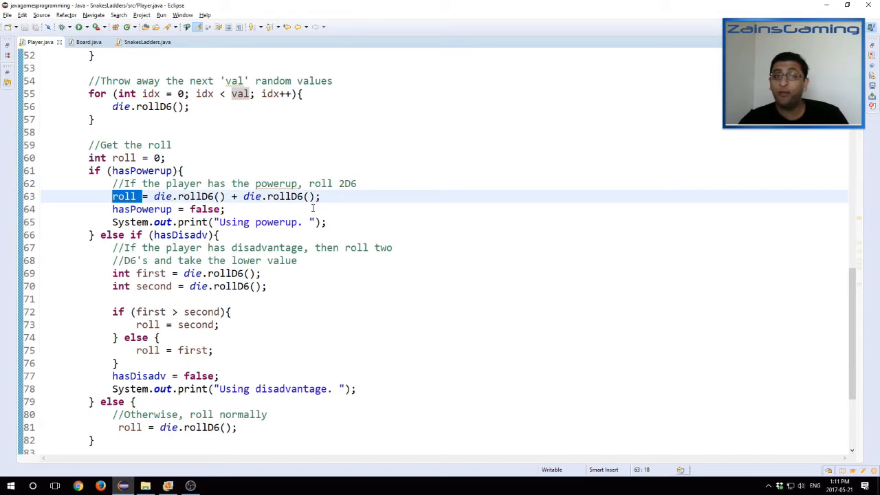
{"action": "left_click", "coordinate": [135, 209]}
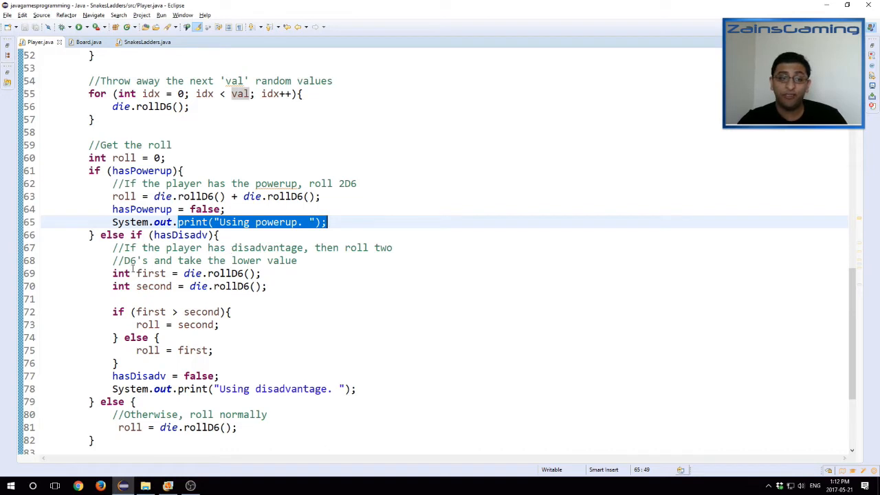
{"action": "left_click_drag", "start_coordinate": [112, 273], "coordinate": [267, 286]}
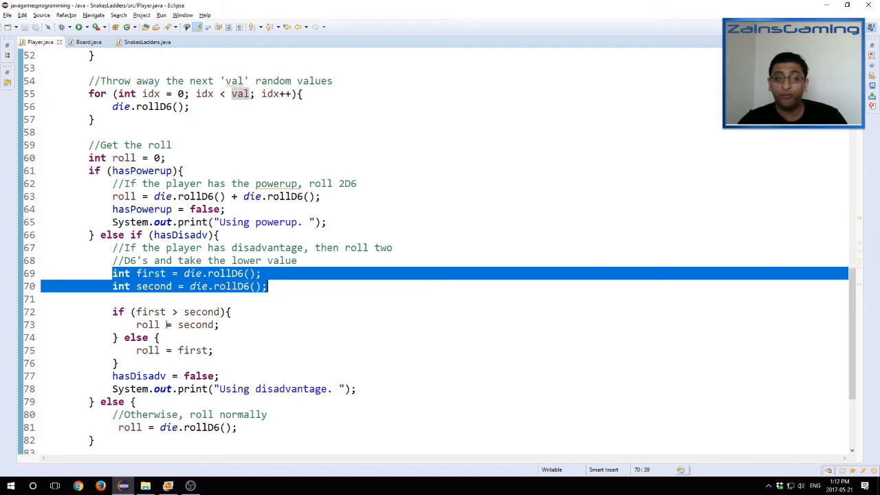
{"action": "left_click", "coordinate": [150, 311]}
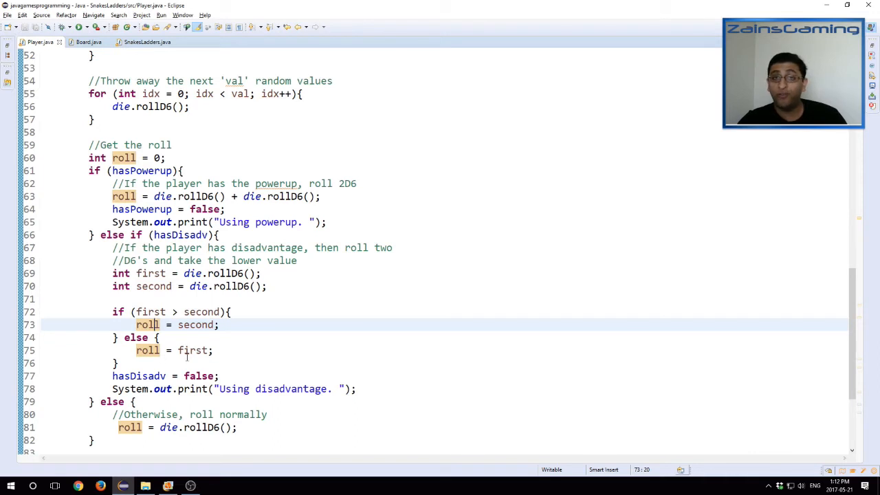
{"action": "mouse_move", "coordinate": [187, 359]}
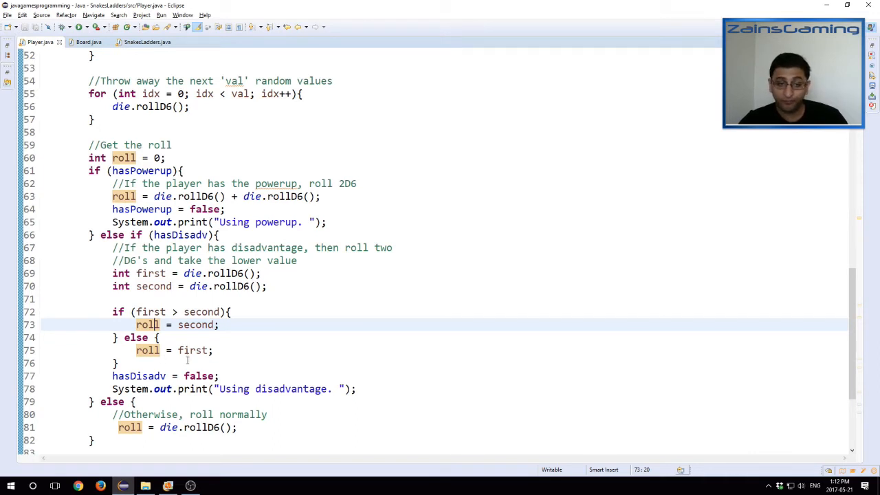
{"action": "scroll", "scroll_direction": "down", "scroll_amount": 3}
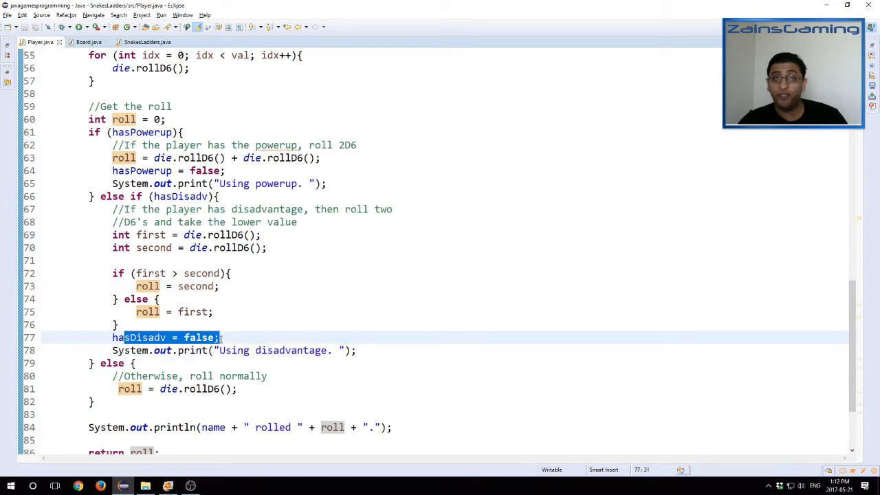
{"action": "left_click", "coordinate": [297, 365]}
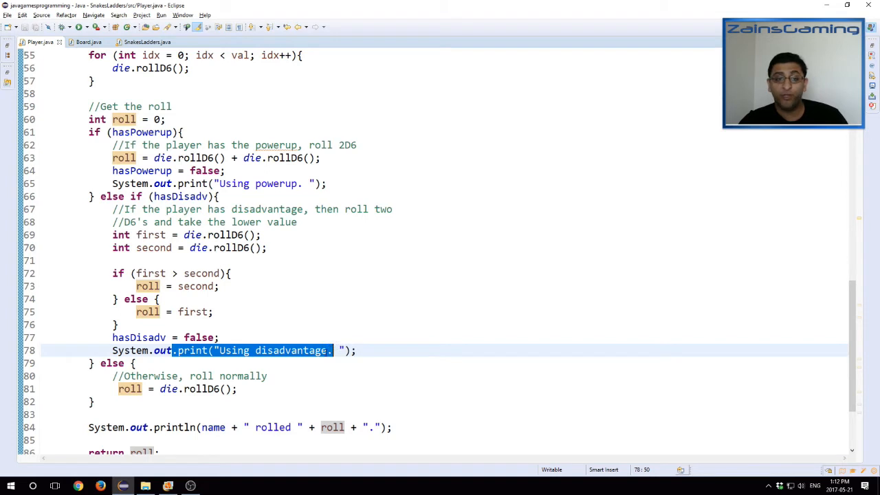
{"action": "scroll", "scroll_direction": "down", "scroll_amount": 3}
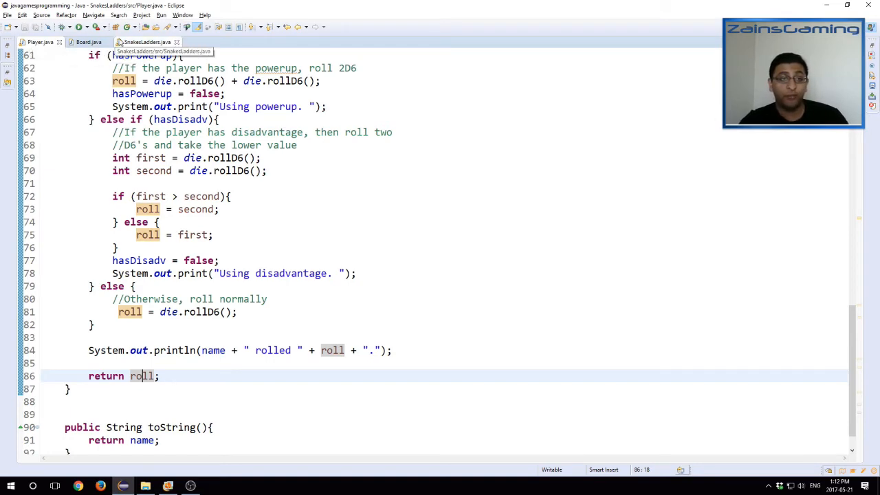
Run SnakesLadders with 2 players and play the first round, P1 climbing from 4 to 14
{"action": "left_click", "coordinate": [246, 42]}
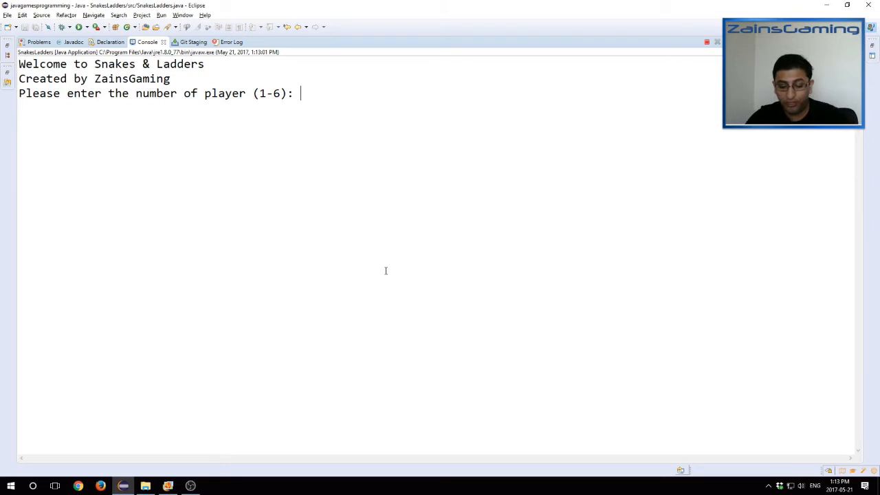
{"action": "type", "text": "2"}
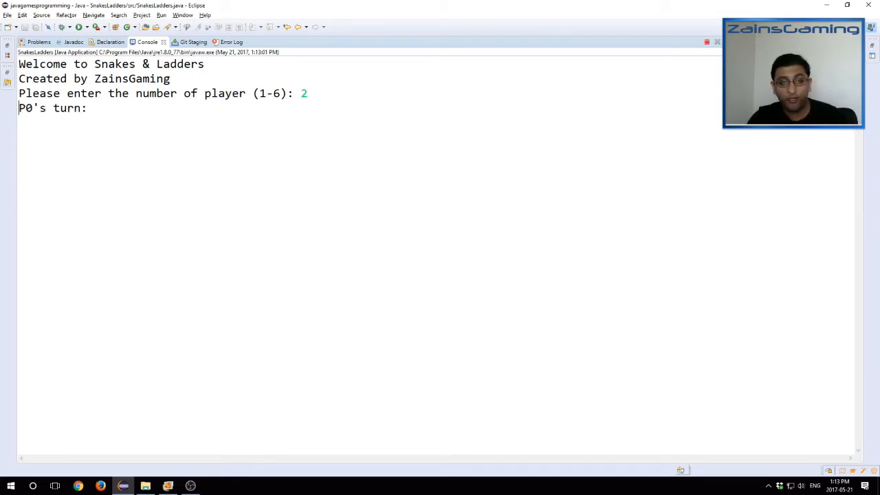
{"action": "type", "text": "gfdkl;gdf;lkfdg\\"}
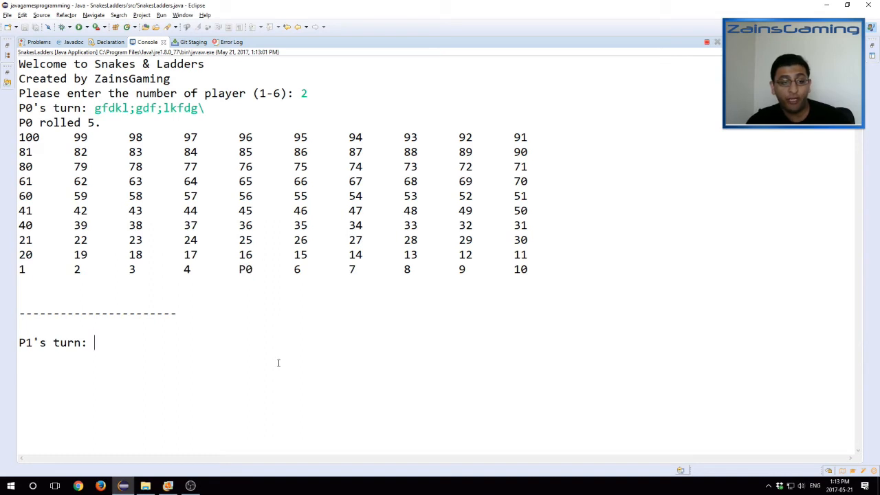
{"action": "type", "text": "a"}
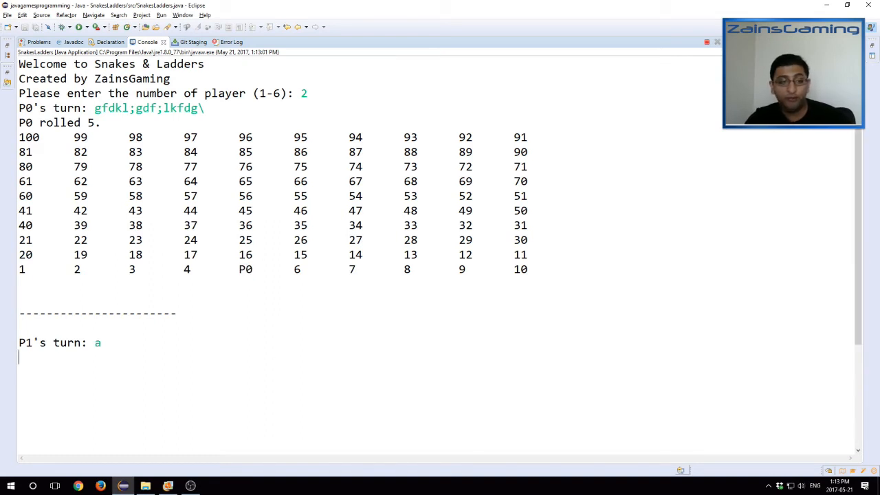
{"action": "key", "text": "enter"}
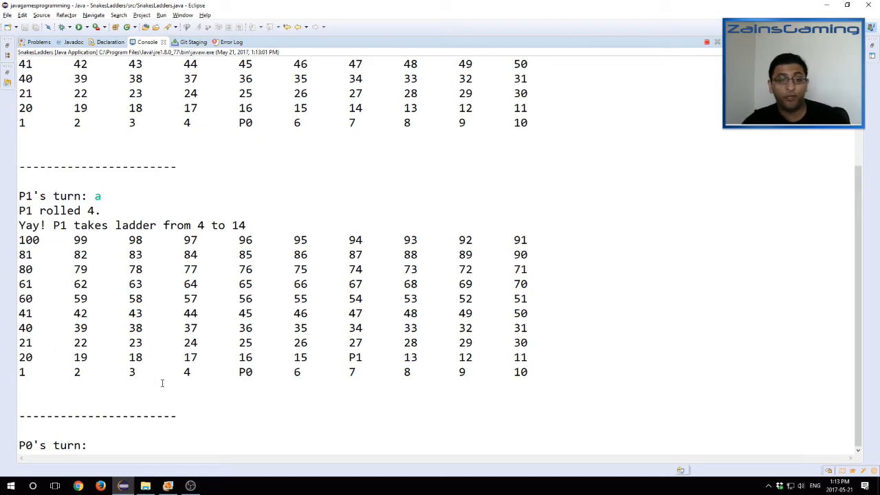
{"action": "double_click", "coordinate": [187, 372]}
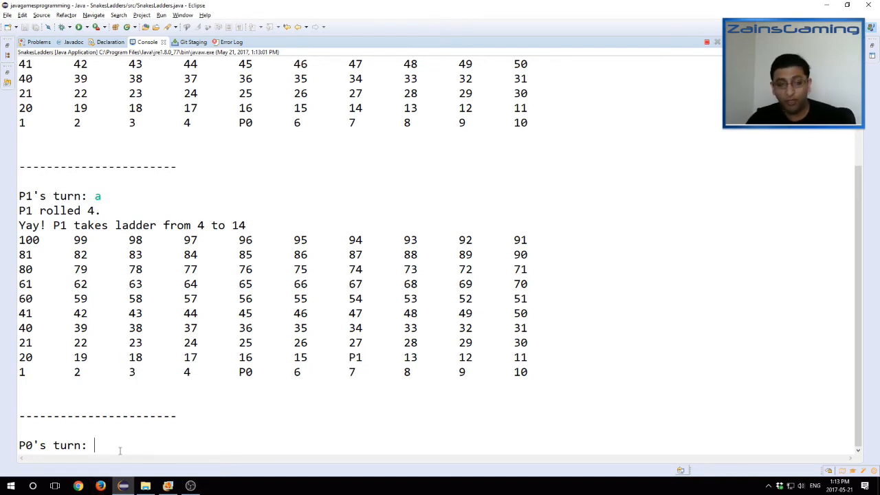
{"action": "key", "text": "enter"}
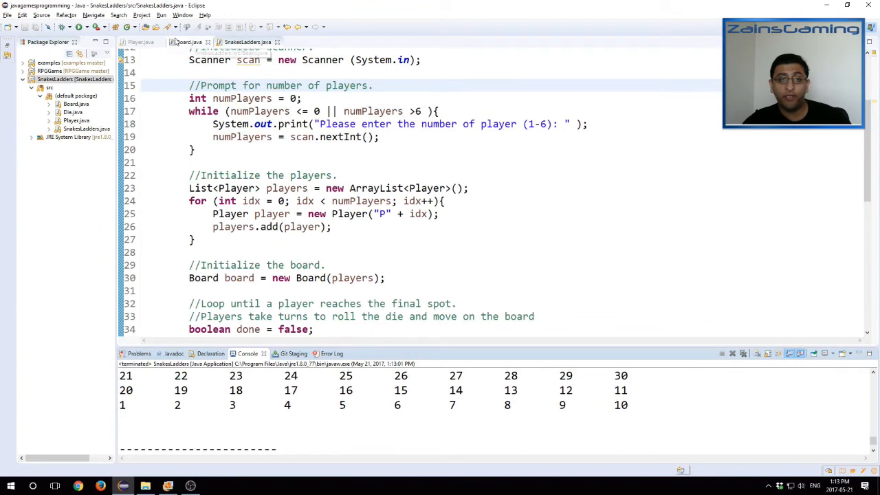
Maximize the Console to read the final turns, P1 reaching 98 while P0 sits on 79
{"action": "left_click", "coordinate": [135, 42]}
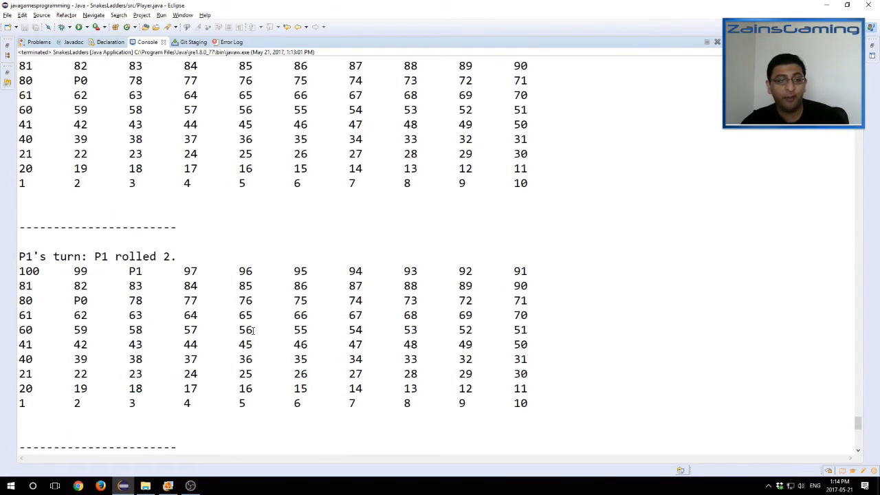
Search the console output for 'power' to find P1's earned power-up
{"action": "scroll", "scroll_direction": "down", "scroll_amount": 3}
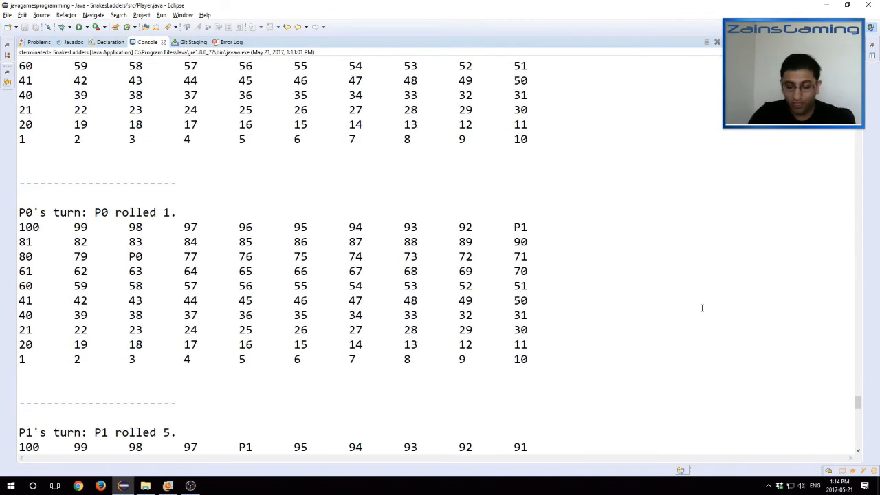
{"action": "type", "text": "powerup"}
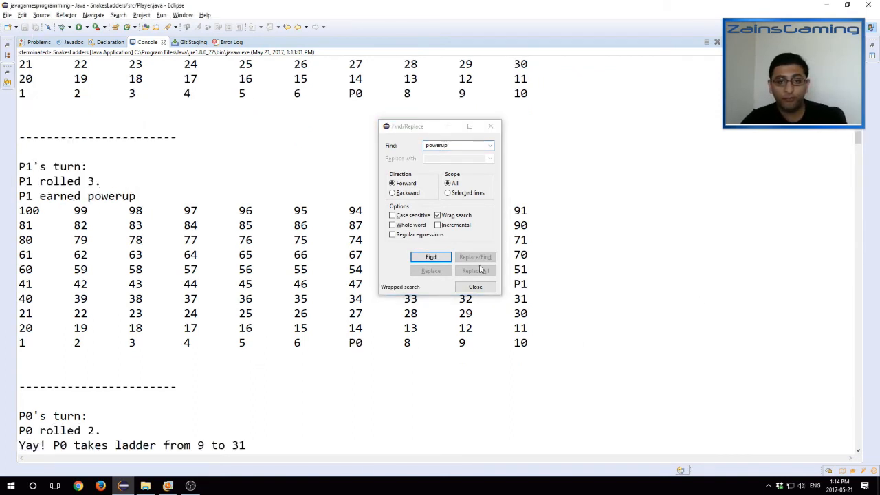
{"action": "left_click", "coordinate": [475, 286]}
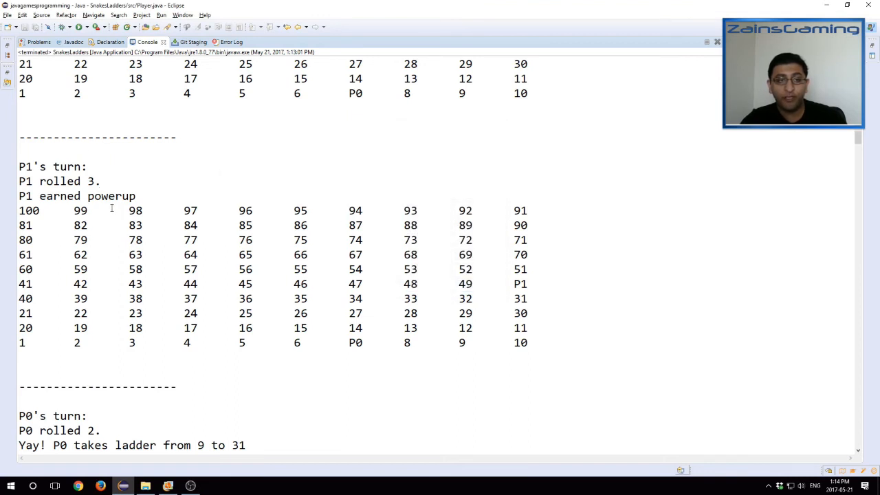
{"action": "mouse_move", "coordinate": [211, 262]}
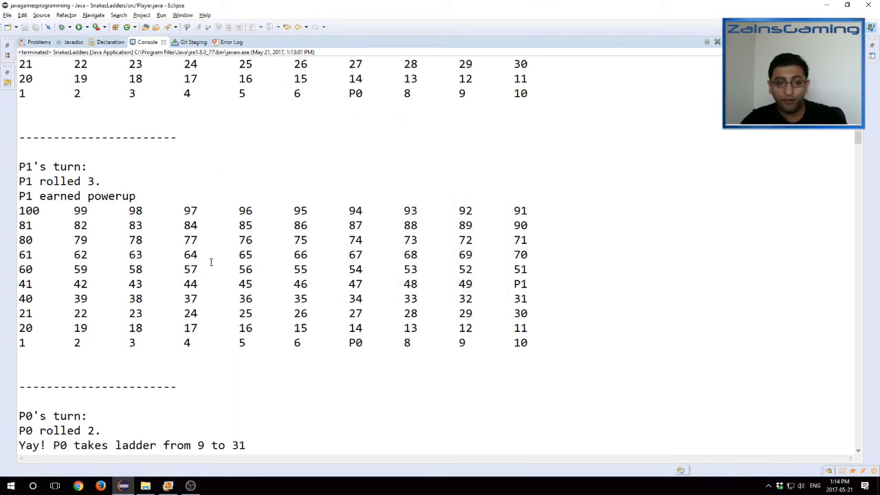
Search for P1 and scroll down to the turn where its power-up rolls 6
{"action": "double_click", "coordinate": [355, 342]}
{"action": "type", "text": "p1"}
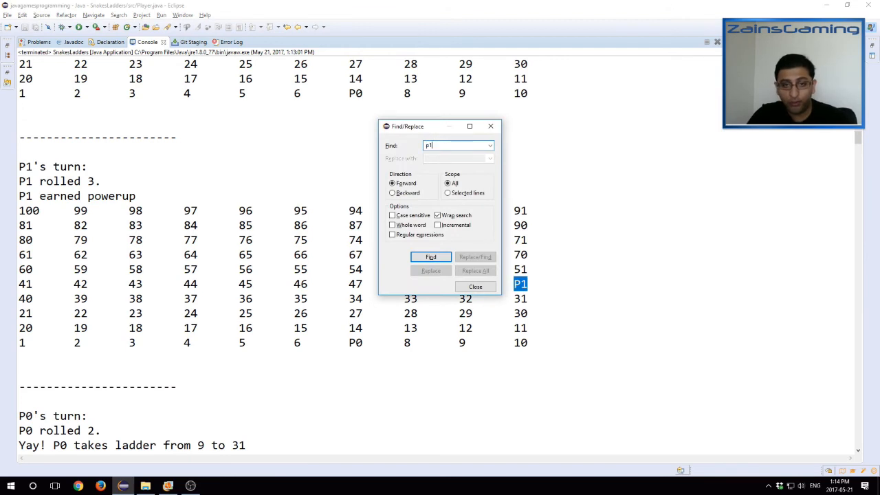
{"action": "left_click", "coordinate": [475, 287]}
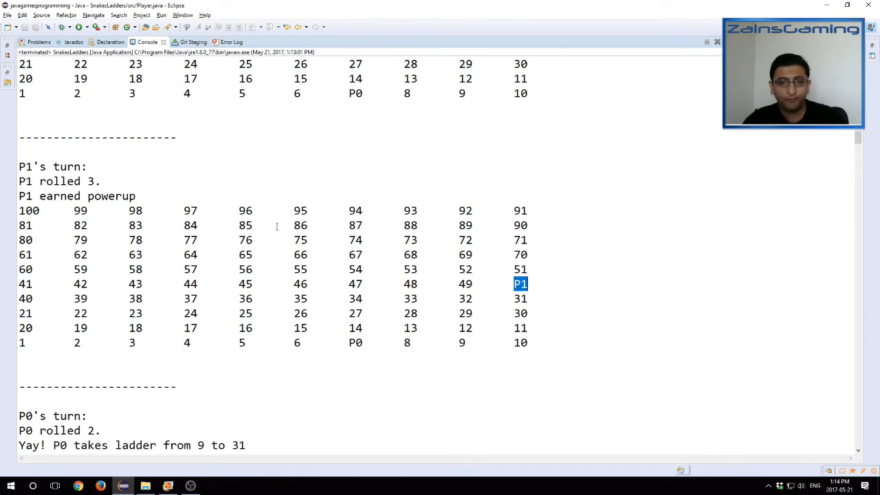
{"action": "scroll", "scroll_direction": "down", "scroll_amount": 3}
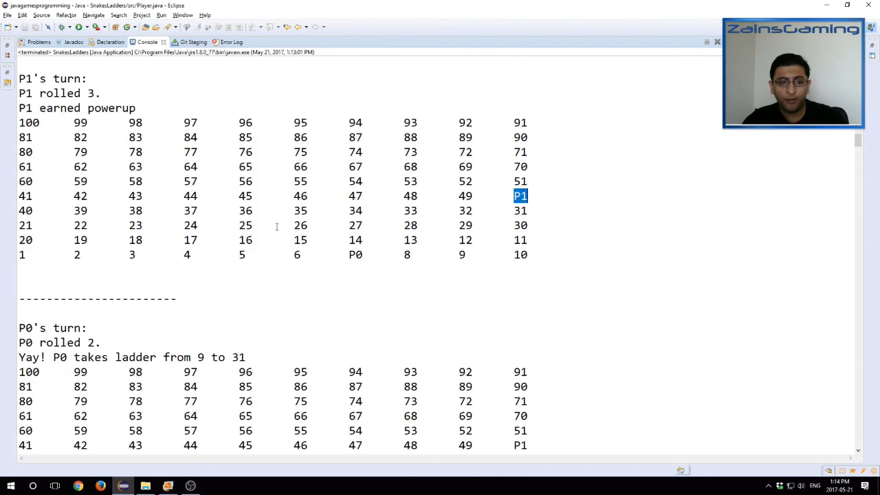
{"action": "scroll", "scroll_direction": "down", "scroll_amount": 3}
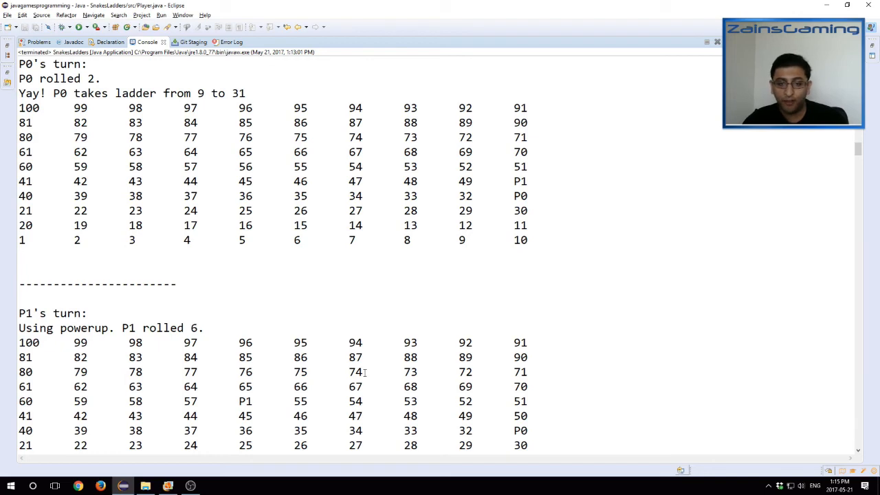
{"action": "scroll", "scroll_direction": "down", "scroll_amount": 3}
{"action": "type", "text": "disad"}
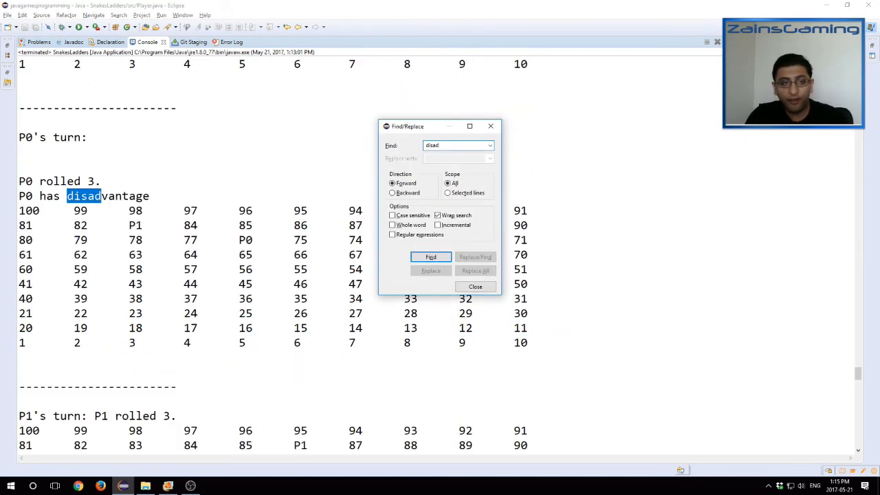
Search the console for 'disad' and scroll to P0 rolling 1 and the 93-to-73 snake
{"action": "left_click", "coordinate": [476, 286]}
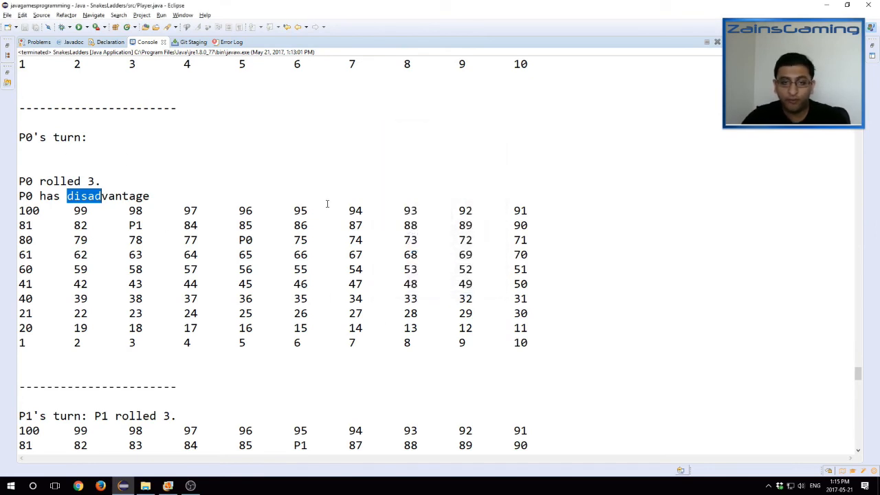
{"action": "key", "text": "ctrl+f"}
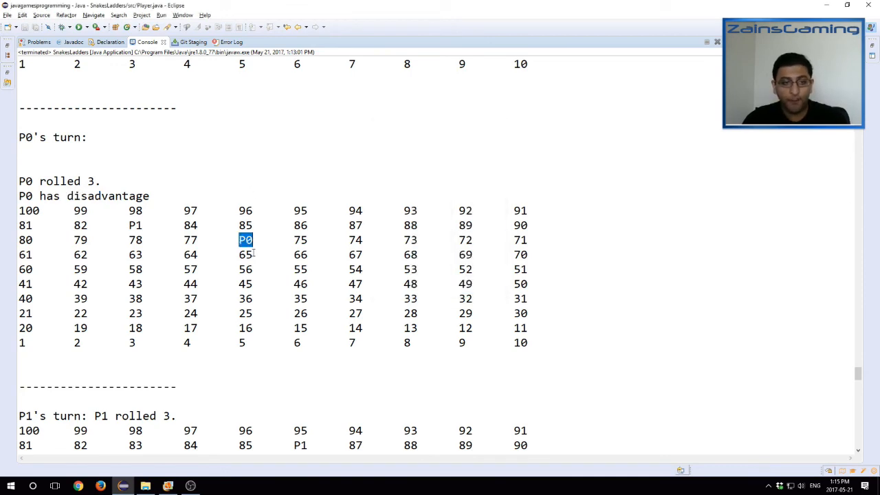
{"action": "scroll", "scroll_direction": "down", "scroll_amount": 3}
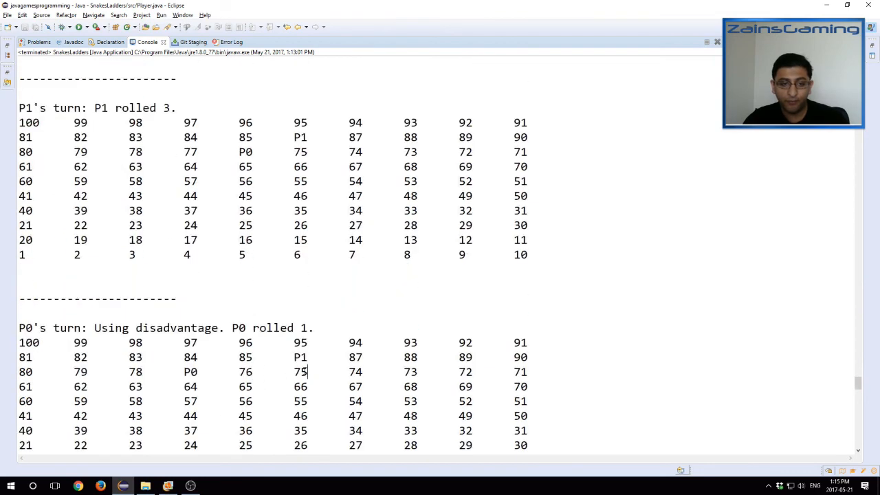
{"action": "double_click", "coordinate": [301, 372]}
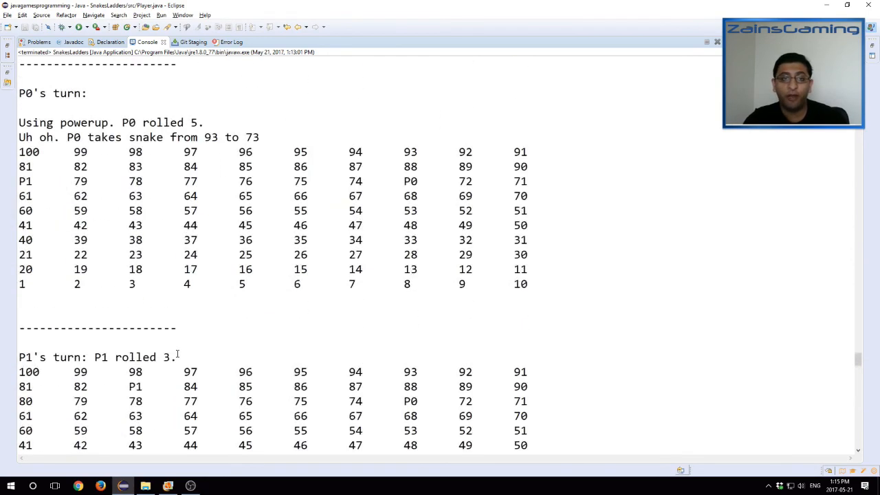
{"action": "scroll", "scroll_direction": "down", "scroll_amount": 3}
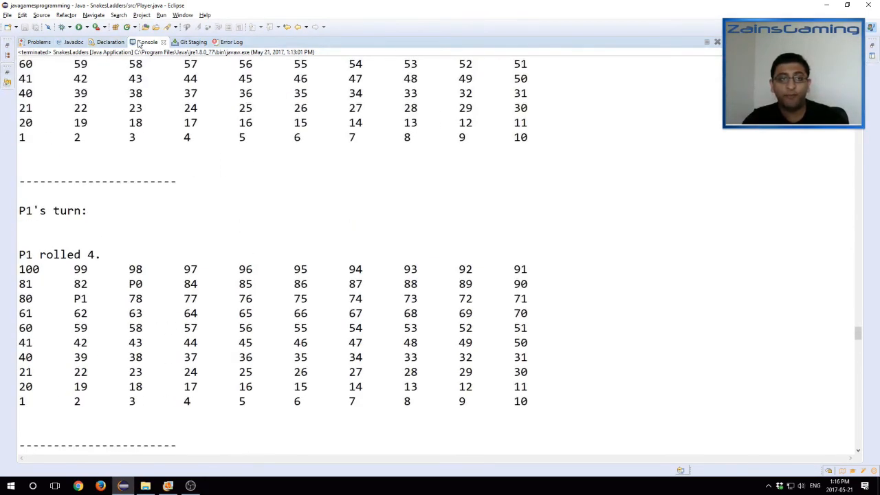